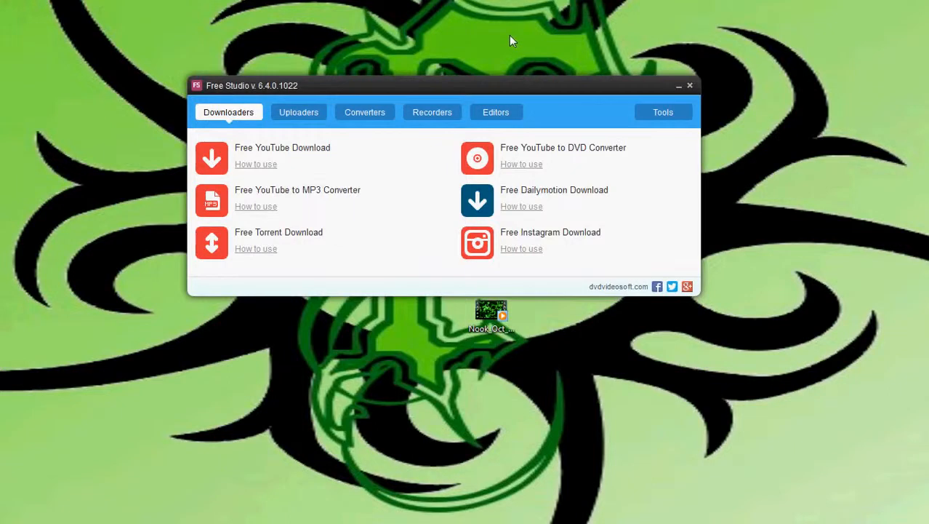
pyautogui.moveTo(509, 41)
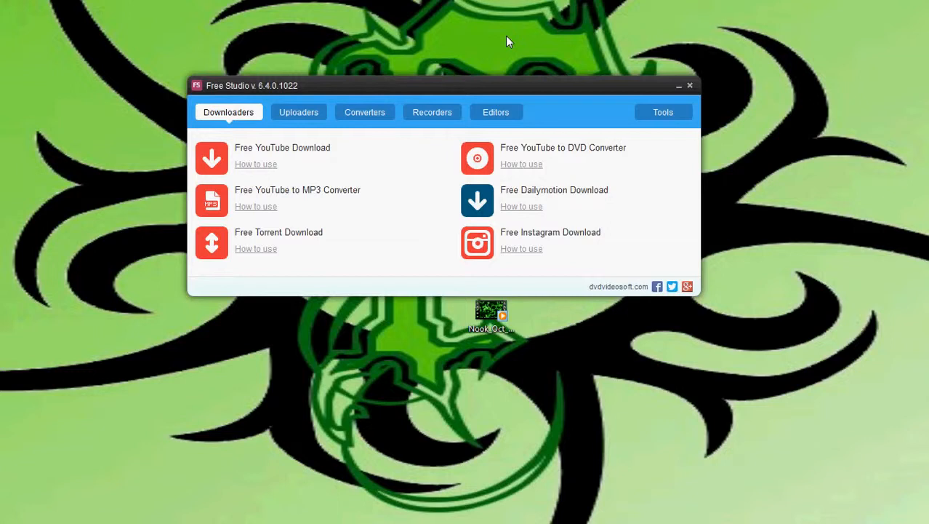
pyautogui.moveTo(291, 150)
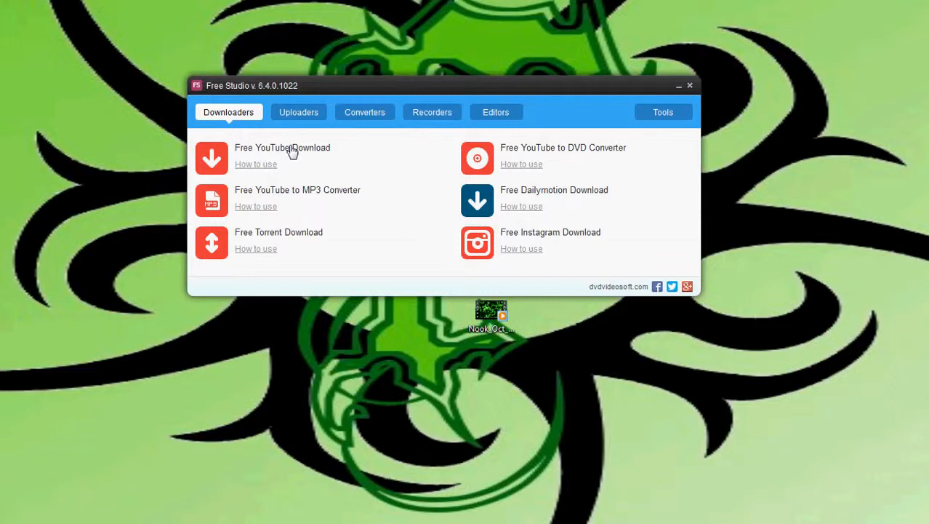
pyautogui.moveTo(285, 144)
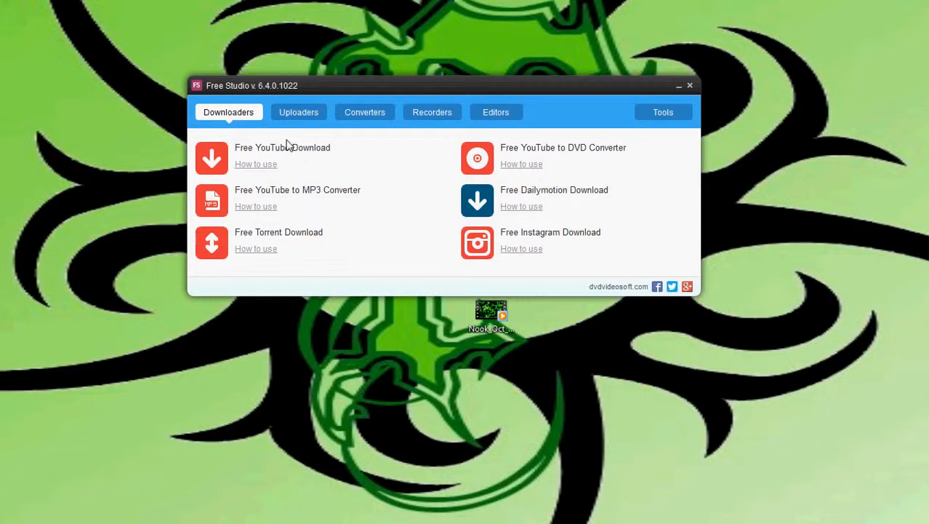
pyautogui.moveTo(349, 201)
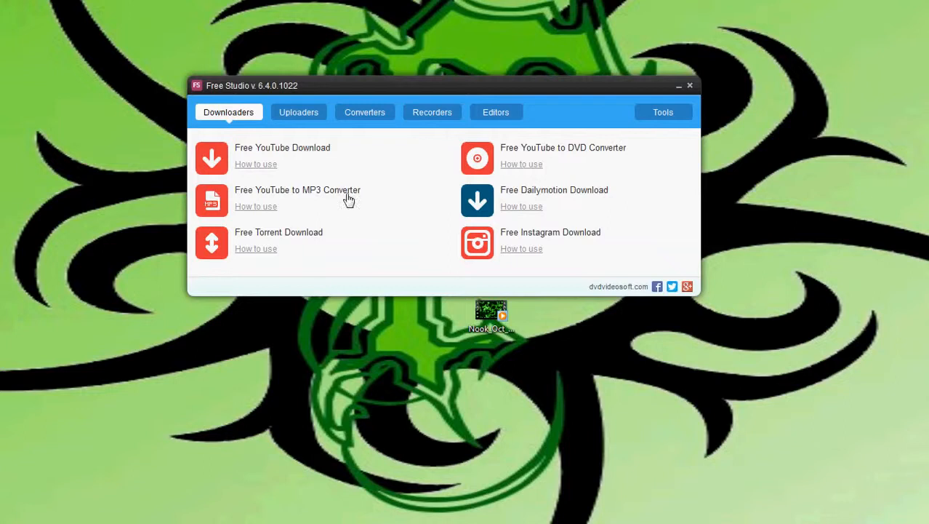
pyautogui.moveTo(349, 197)
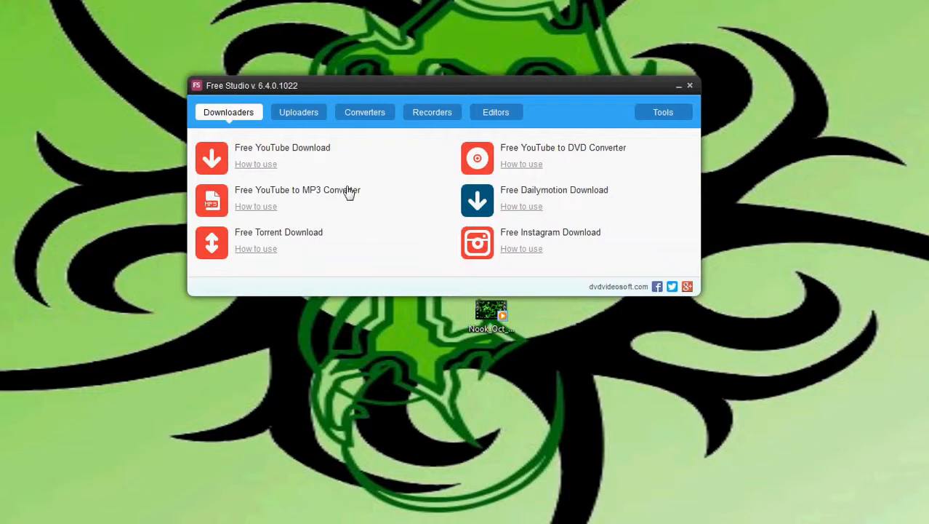
pyautogui.moveTo(349, 192)
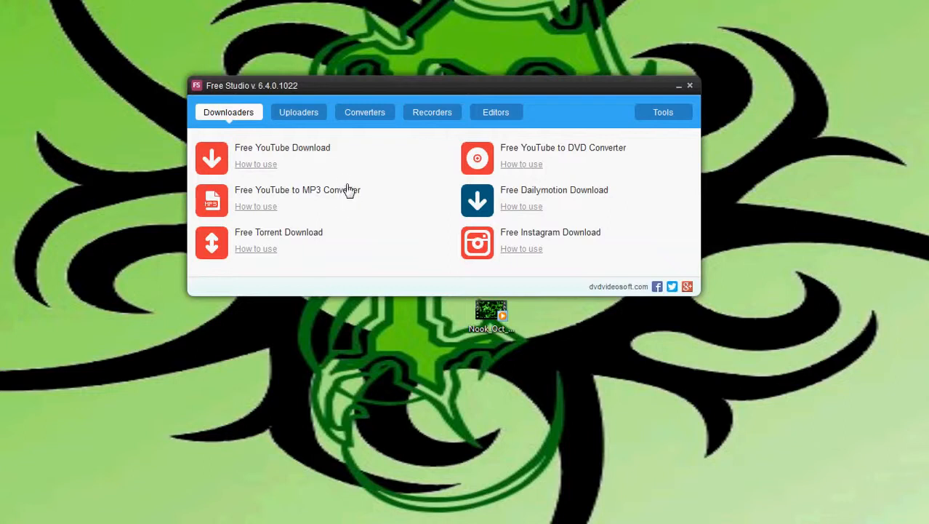
pyautogui.moveTo(340, 170)
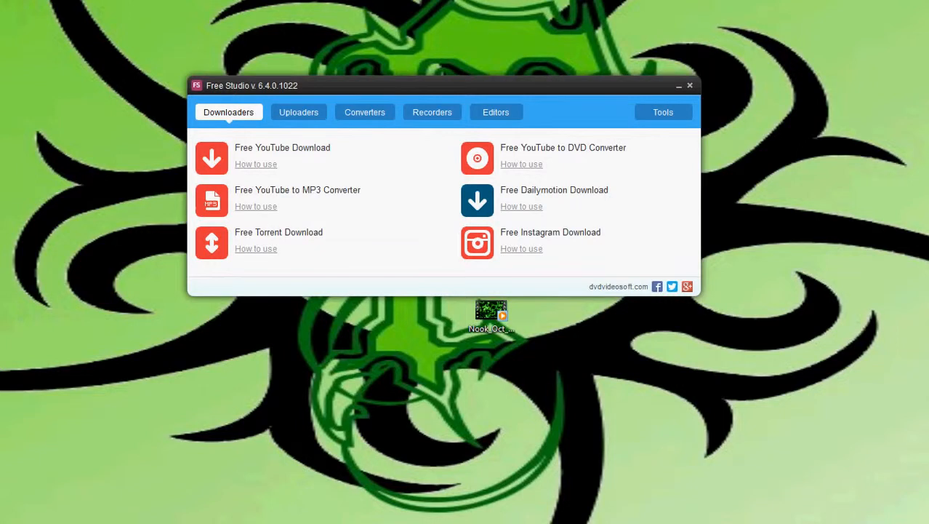
# Launch Free YouTube Download from Free Studio and browse its Downloads, Popular and Tools menus
pyautogui.click(211, 157)
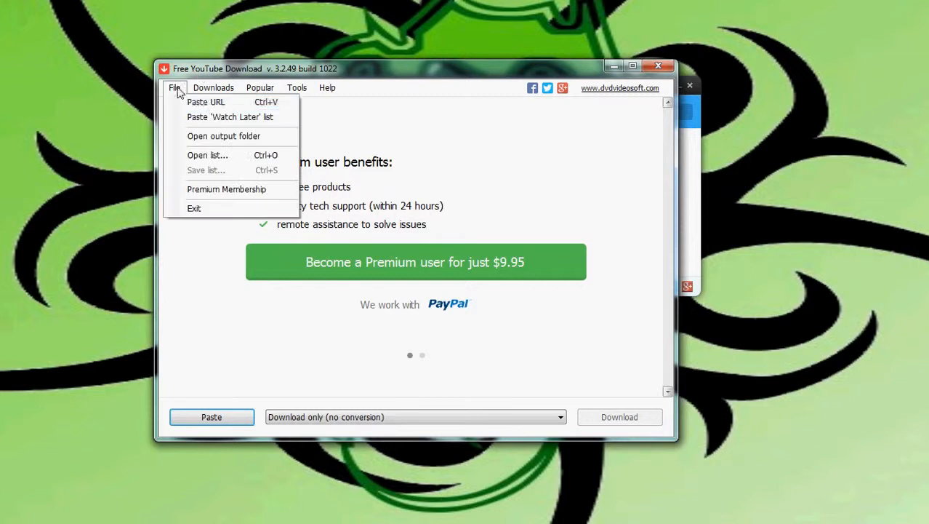
pyautogui.moveTo(216, 116)
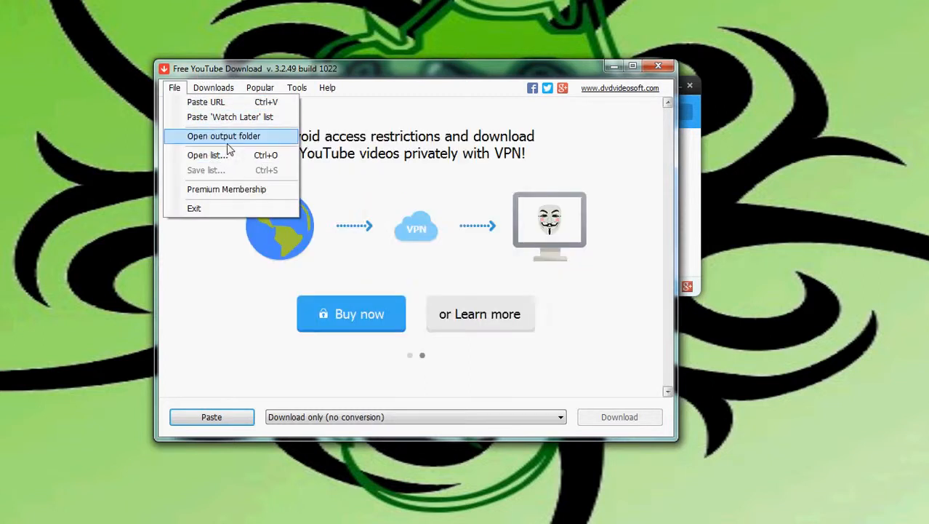
pyautogui.moveTo(241, 204)
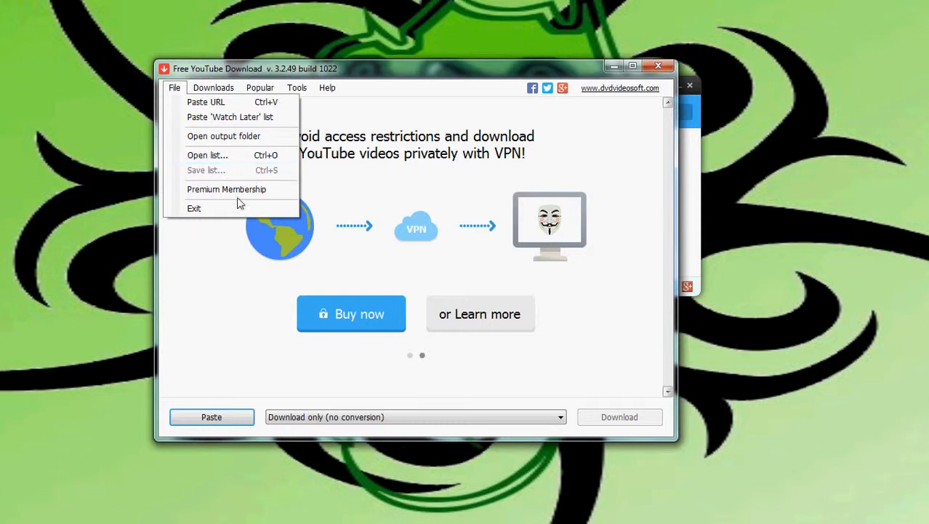
pyautogui.click(212, 87)
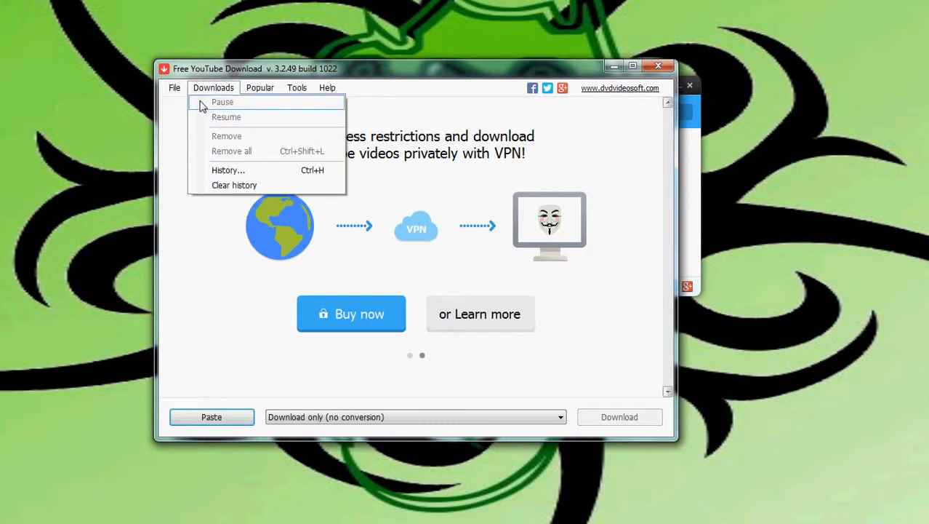
pyautogui.click(259, 88)
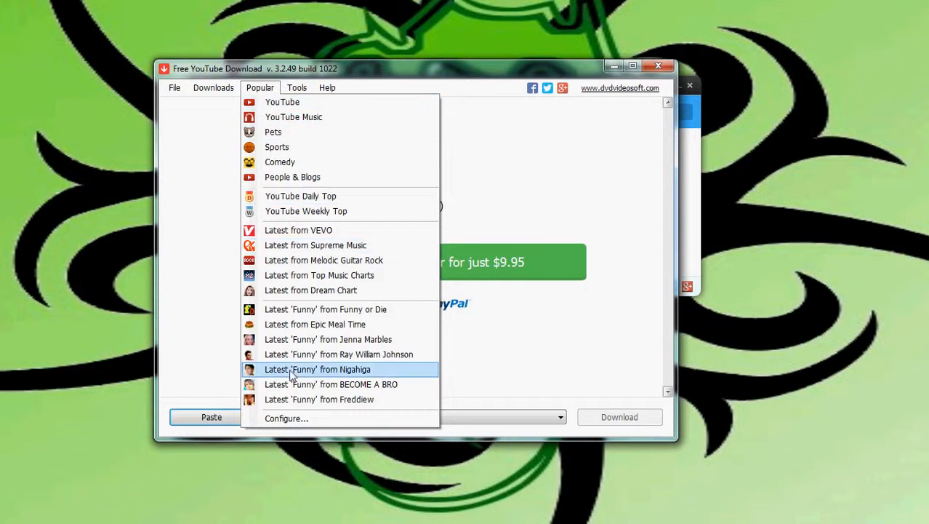
pyautogui.click(296, 87)
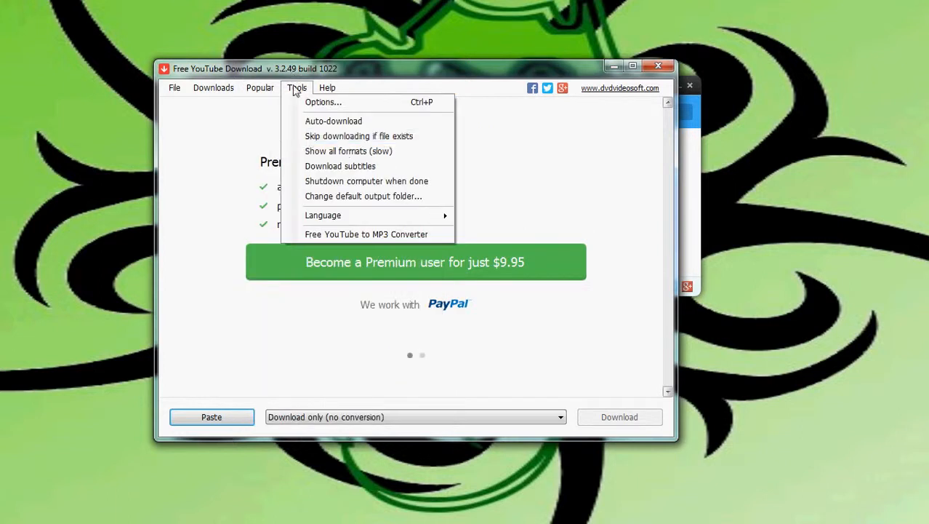
pyautogui.moveTo(333, 121)
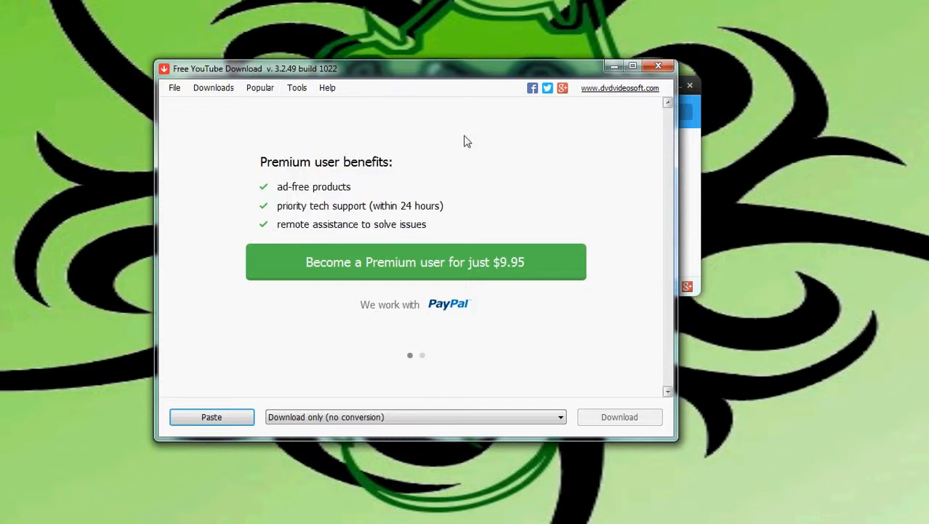
pyautogui.click(297, 88)
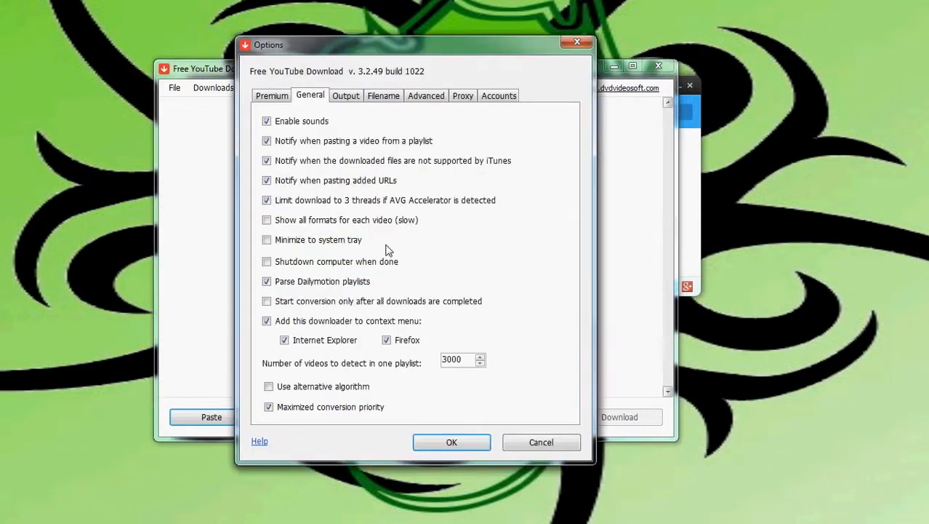
pyautogui.click(271, 96)
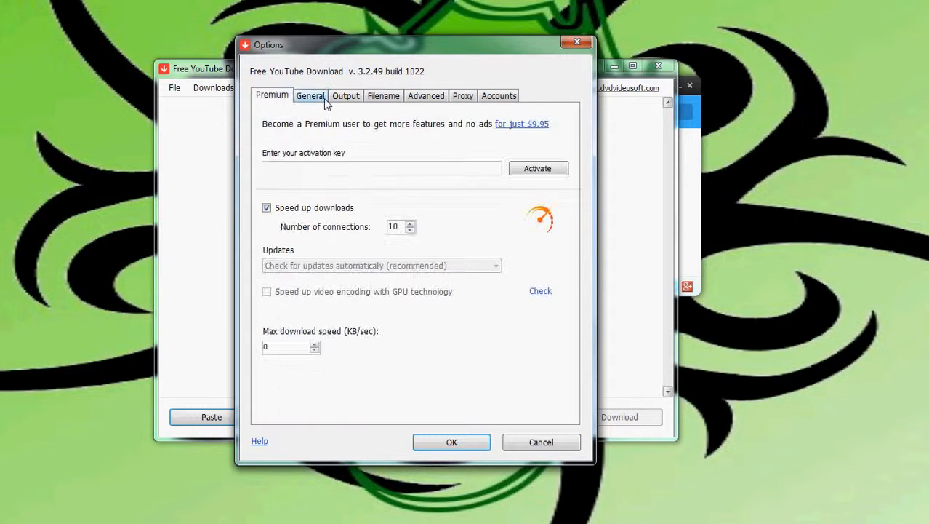
pyautogui.click(310, 96)
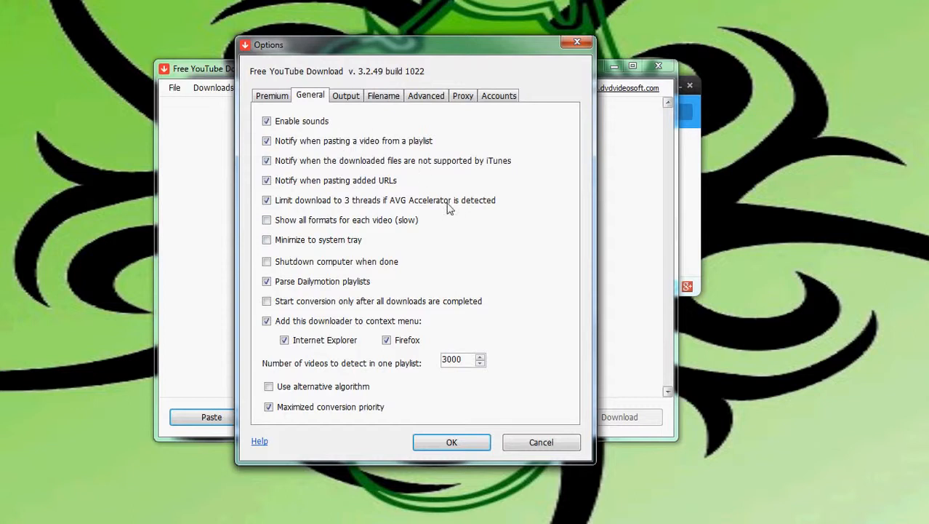
pyautogui.click(384, 96)
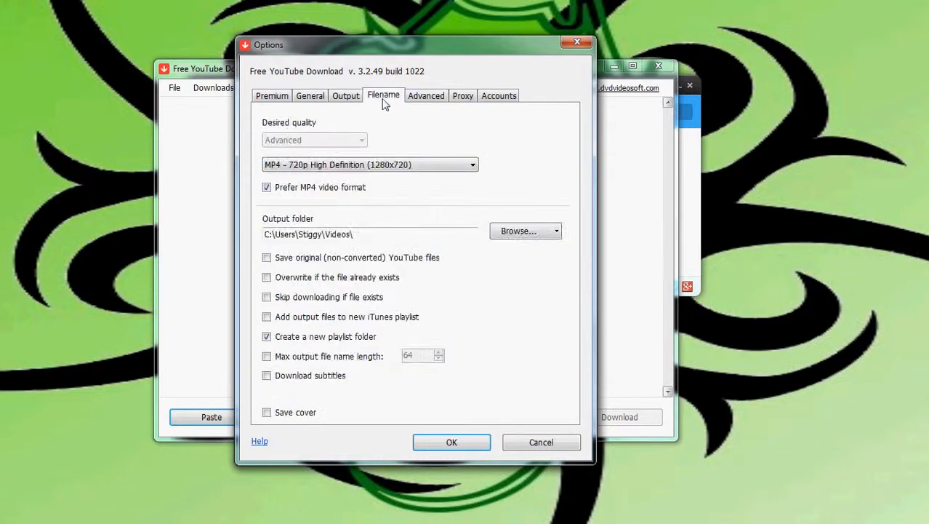
pyautogui.click(499, 96)
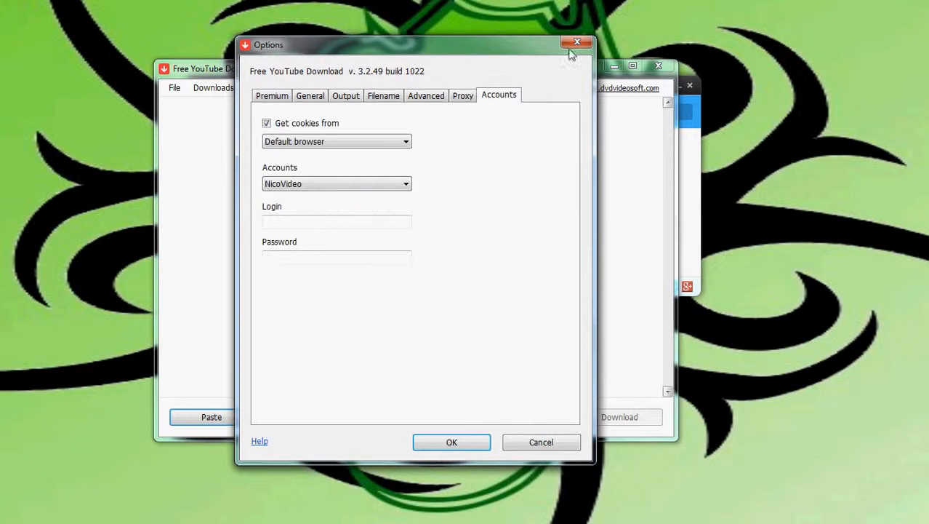
pyautogui.click(577, 43)
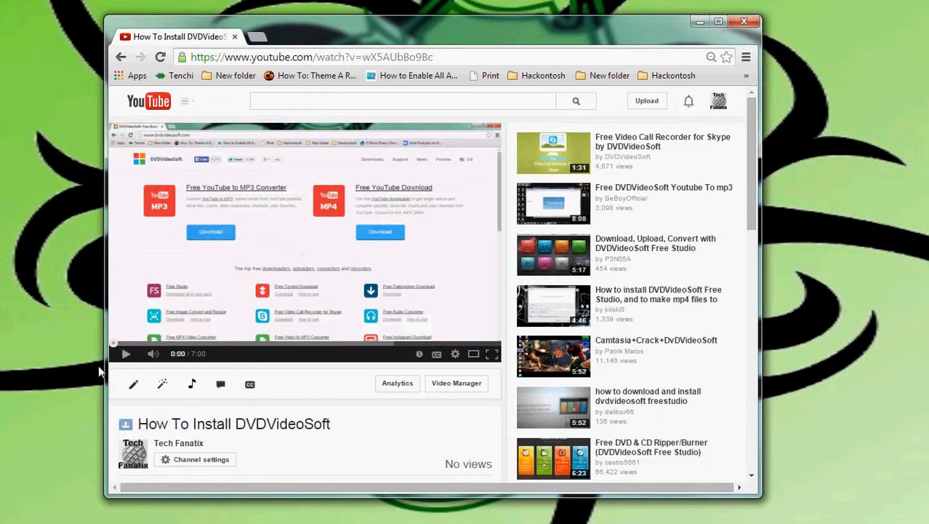
# Briefly play and pause the How To Install DVDVideoSoft video in Chrome
pyautogui.click(125, 354)
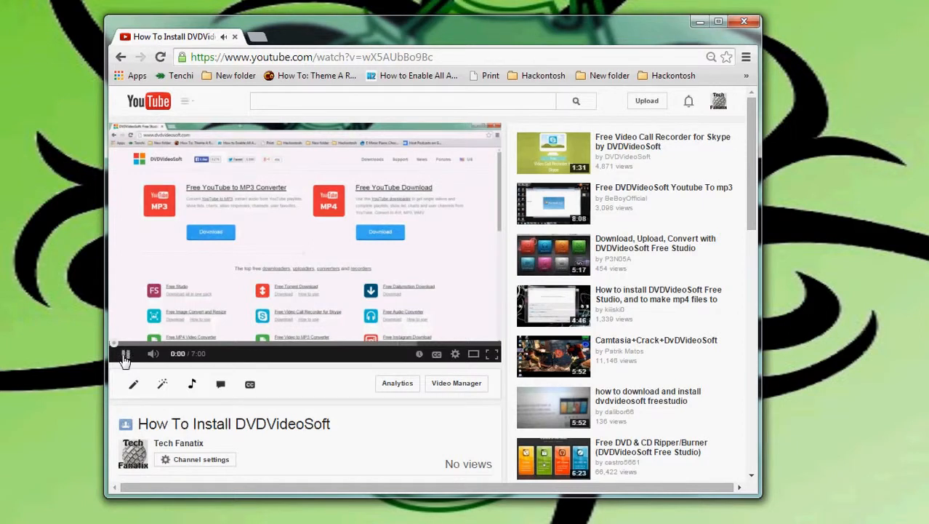
pyautogui.click(125, 354)
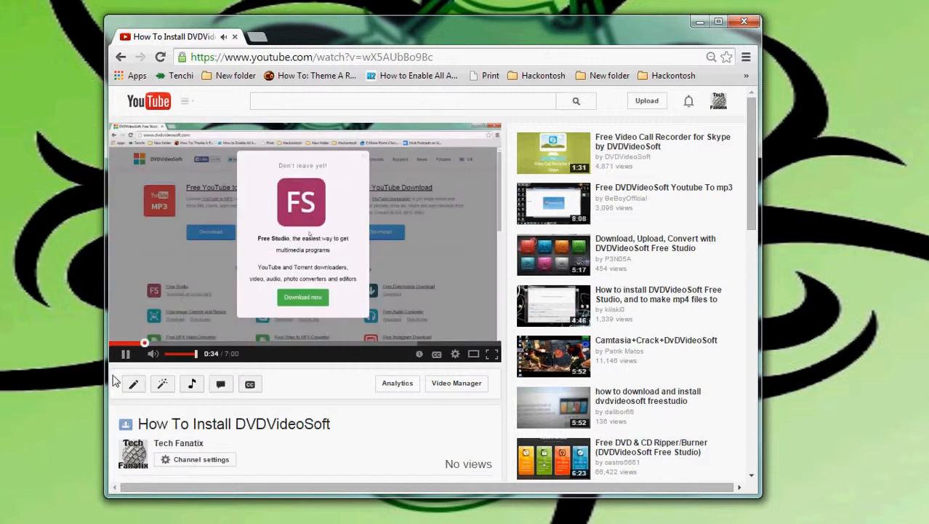
pyautogui.click(125, 353)
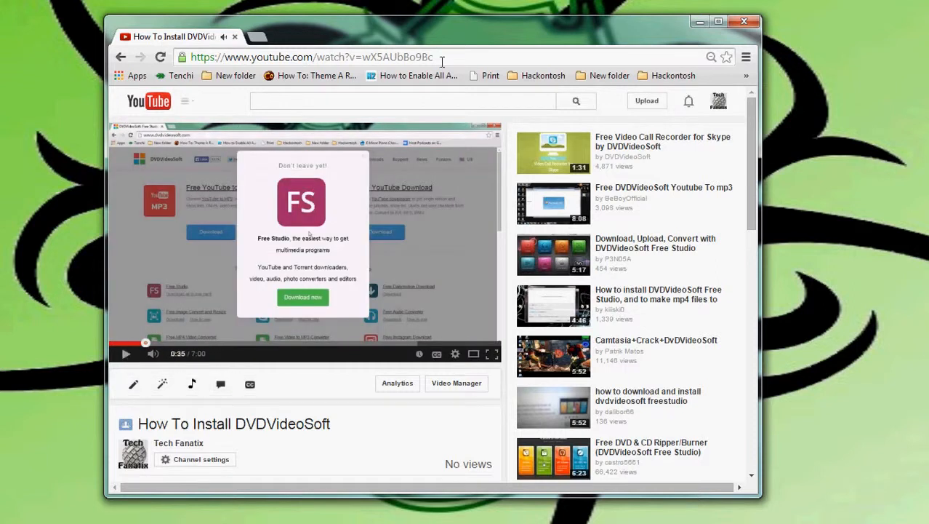
# Select the video page's web address and copy it from the right-click menu
pyautogui.click(311, 57)
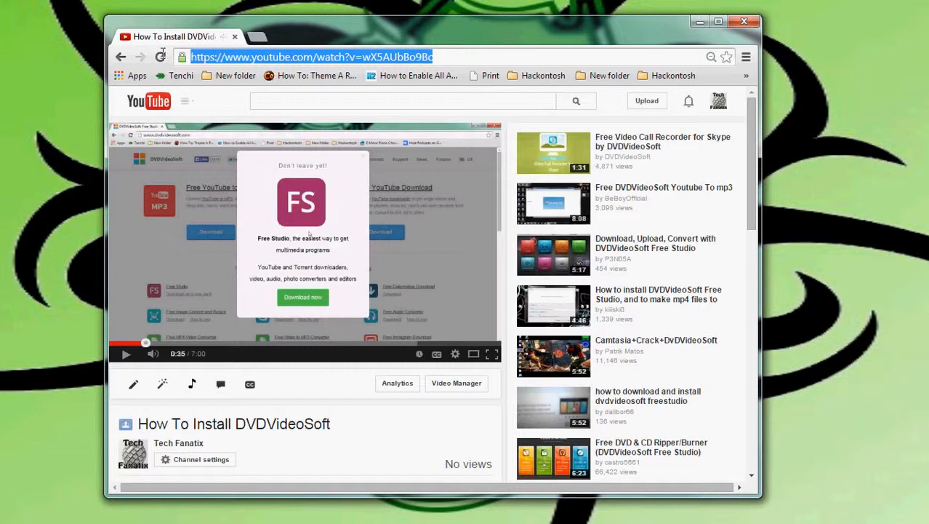
pyautogui.rightClick(311, 56)
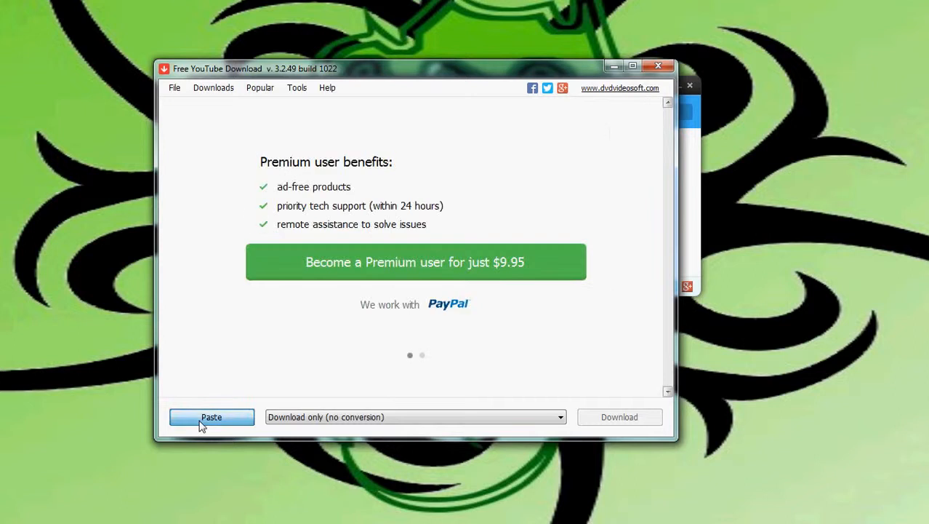
# Paste the copied YouTube link into Free YouTube Download's list
pyautogui.click(213, 416)
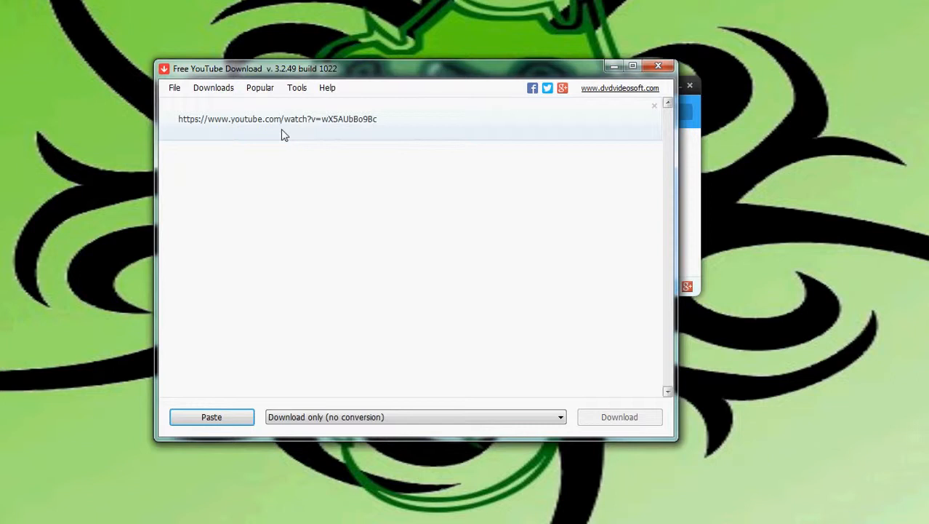
pyautogui.moveTo(284, 216)
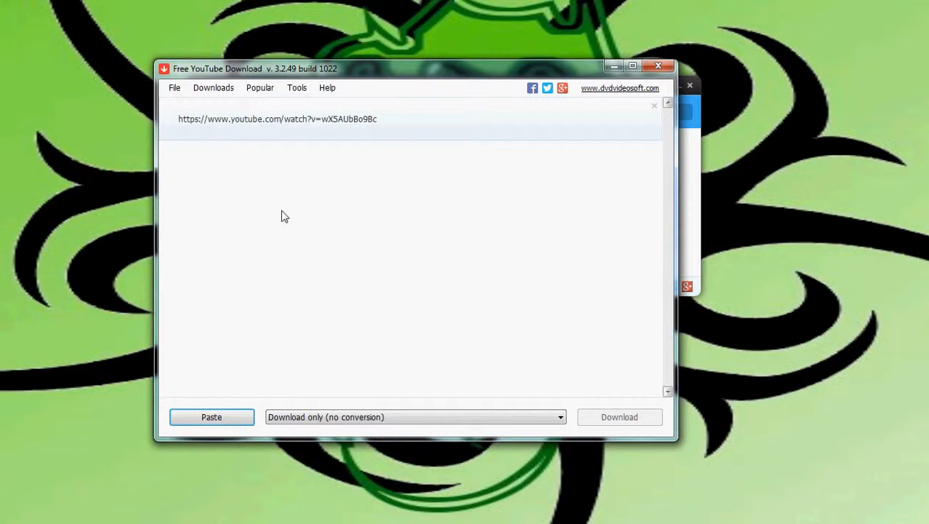
pyautogui.moveTo(434, 247)
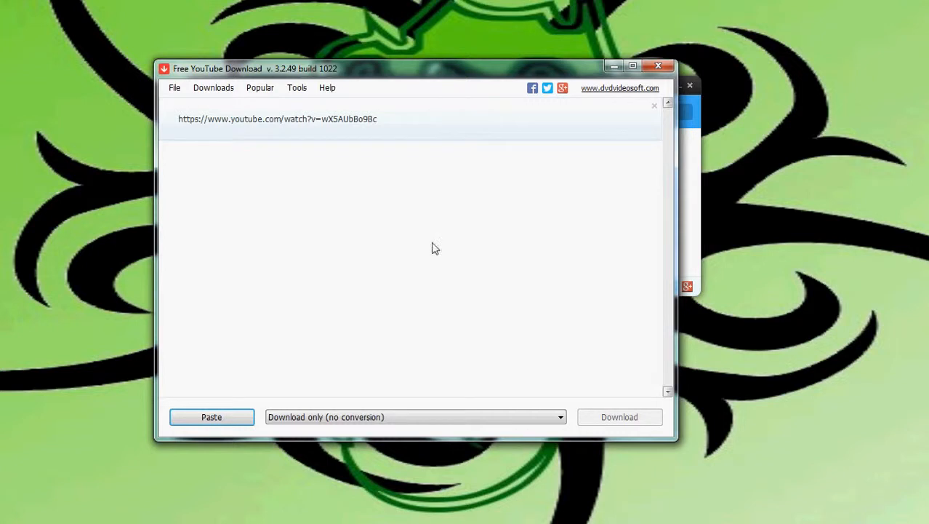
# Download How To Install DVDVideoSoft as a 720p MP4 with no conversion
pyautogui.click(211, 416)
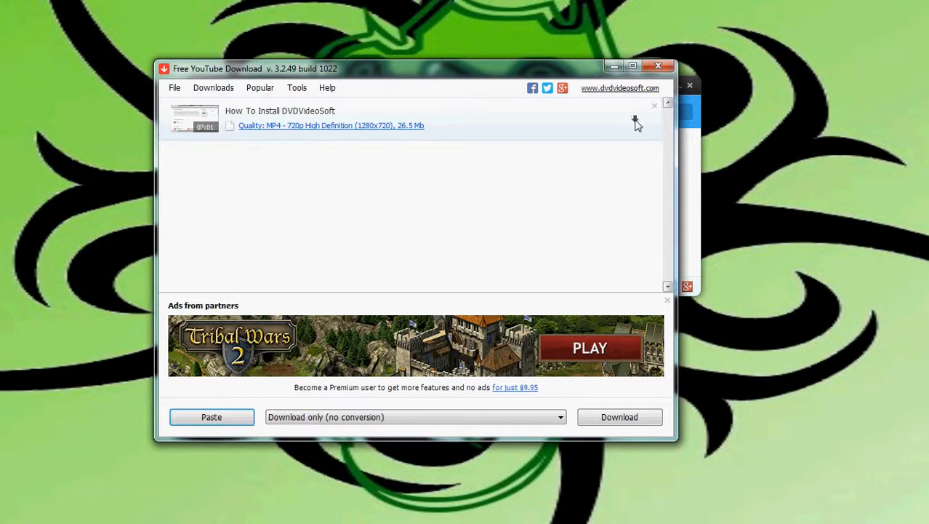
pyautogui.click(618, 416)
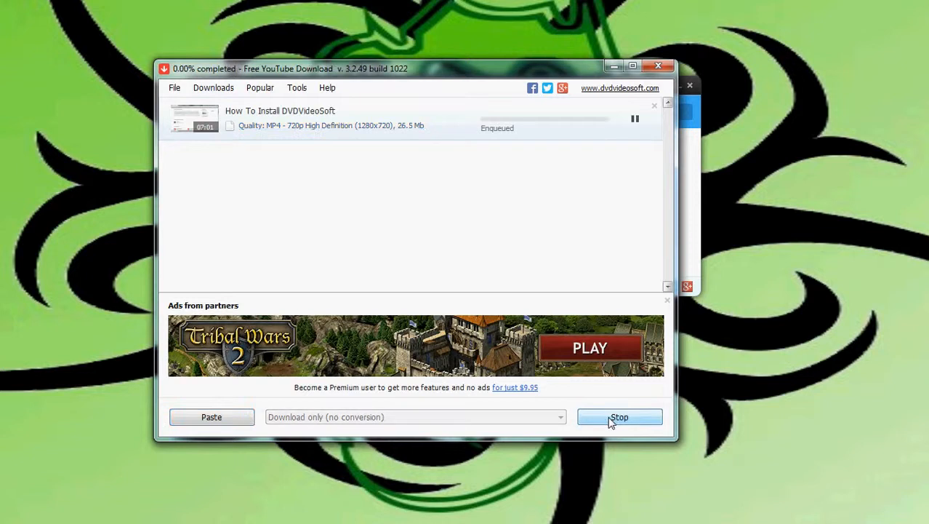
pyautogui.moveTo(471, 123)
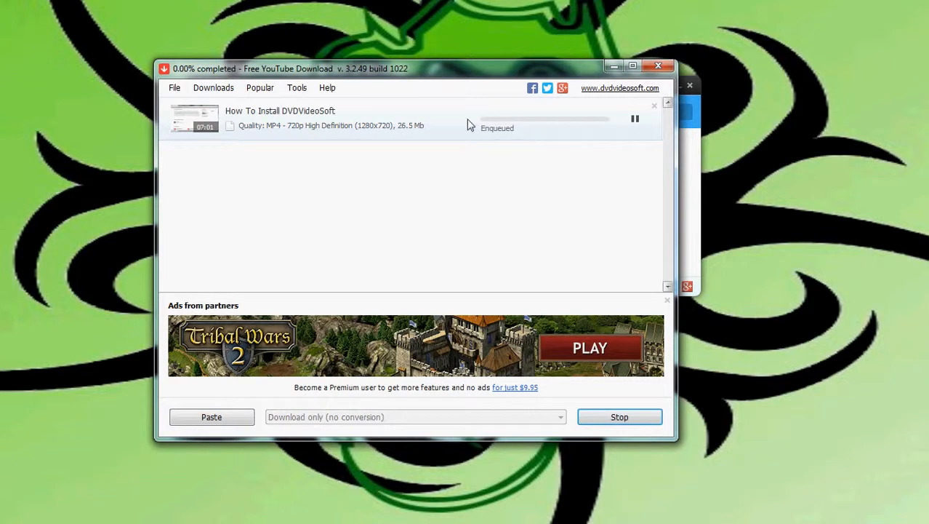
pyautogui.moveTo(527, 128)
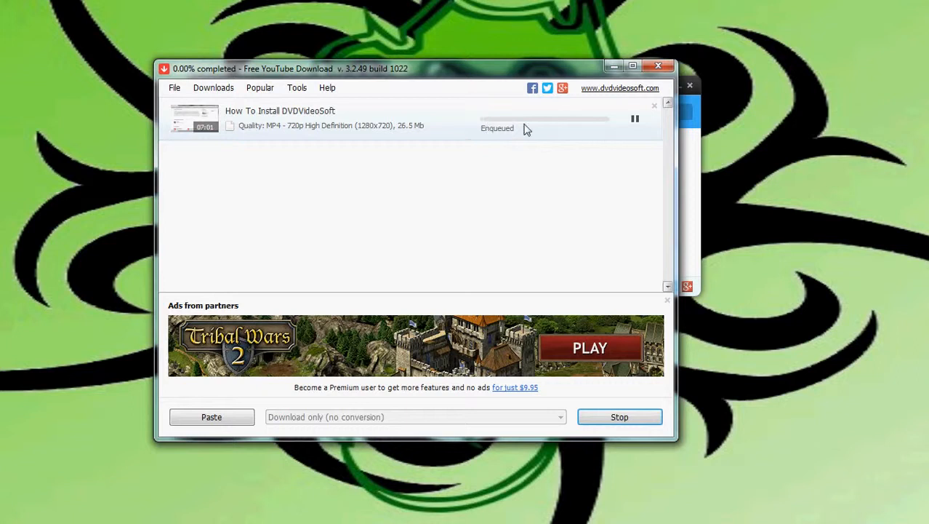
pyautogui.moveTo(425, 119)
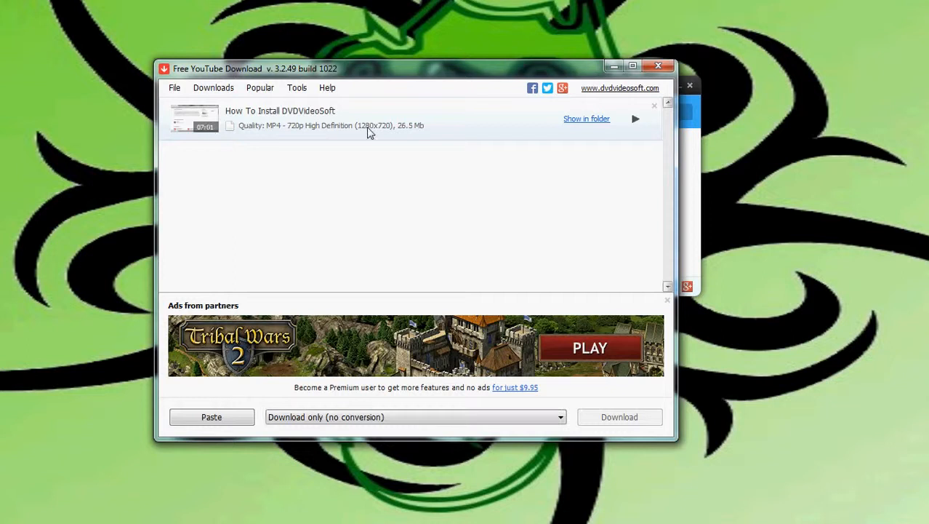
pyautogui.moveTo(599, 125)
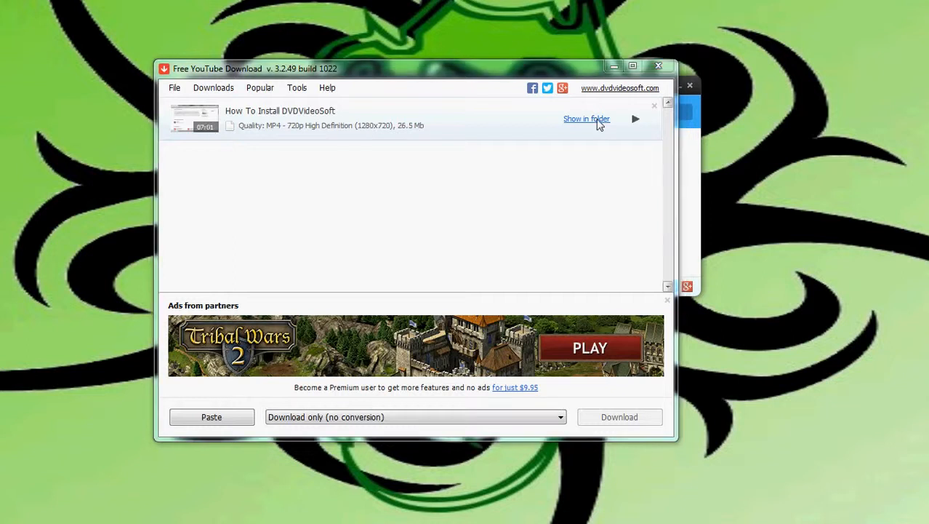
pyautogui.moveTo(599, 122)
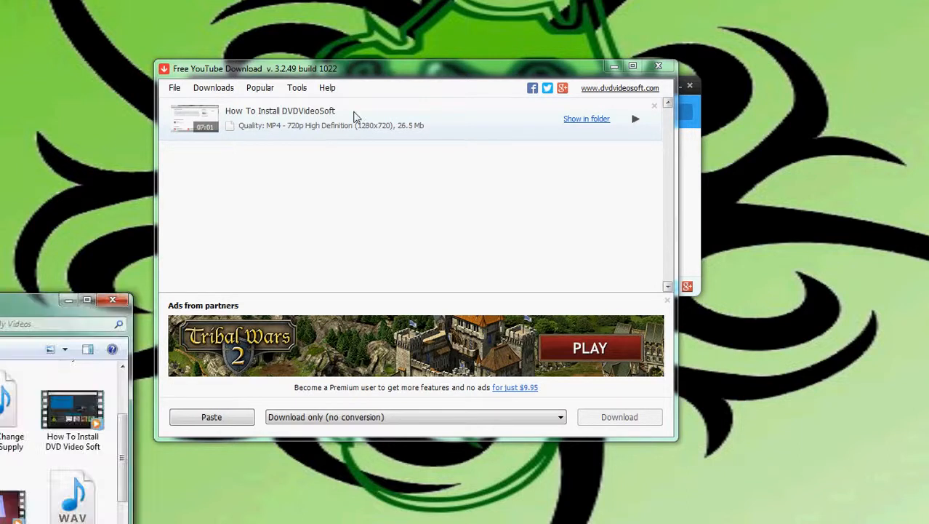
# Show the downloaded How To Install DVDVideoSoft MP4 in its My Videos folder
pyautogui.click(588, 119)
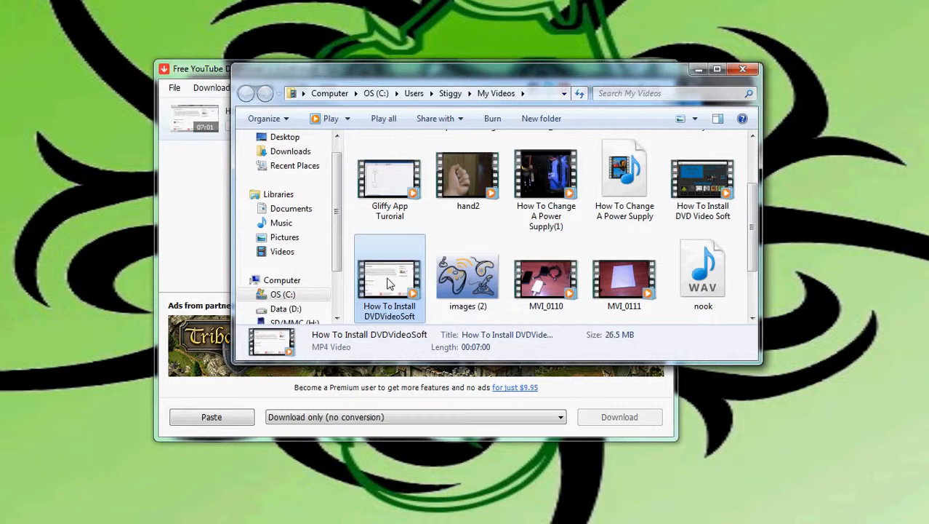
pyautogui.moveTo(352, 275)
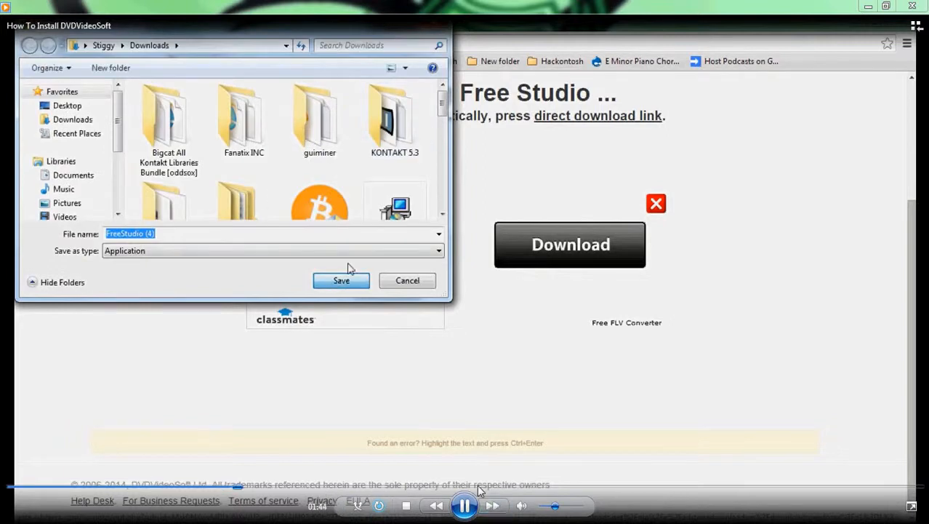
pyautogui.click(342, 279)
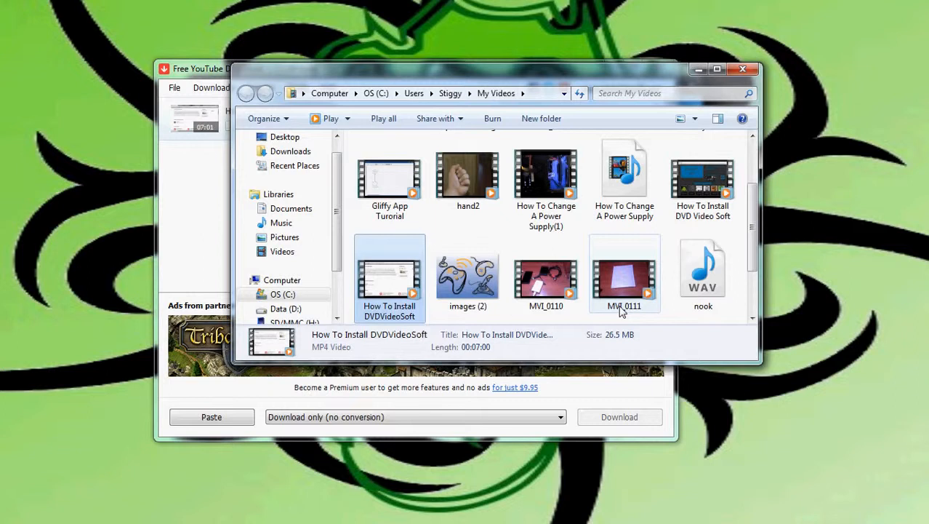
pyautogui.moveTo(567, 157)
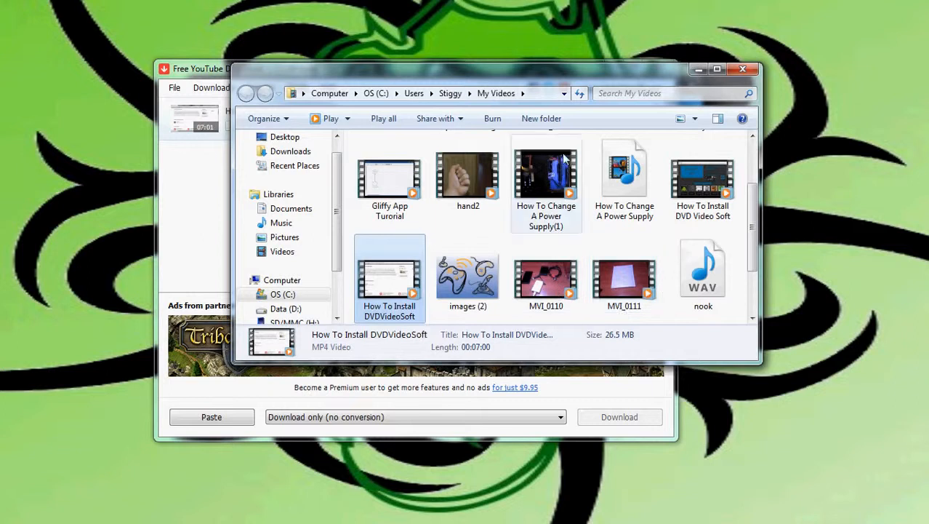
pyautogui.moveTo(742, 70)
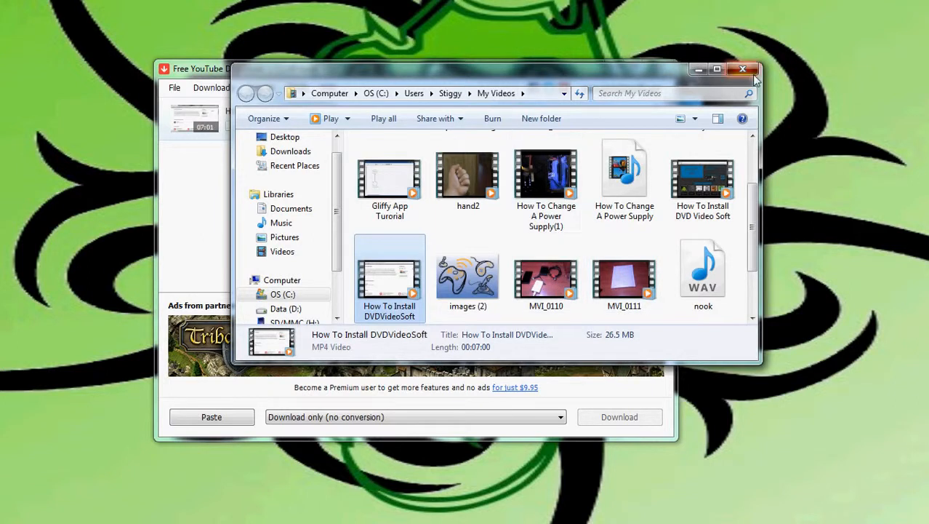
# Close the My Videos Explorer window, leaving Free YouTube Download showing
pyautogui.click(743, 70)
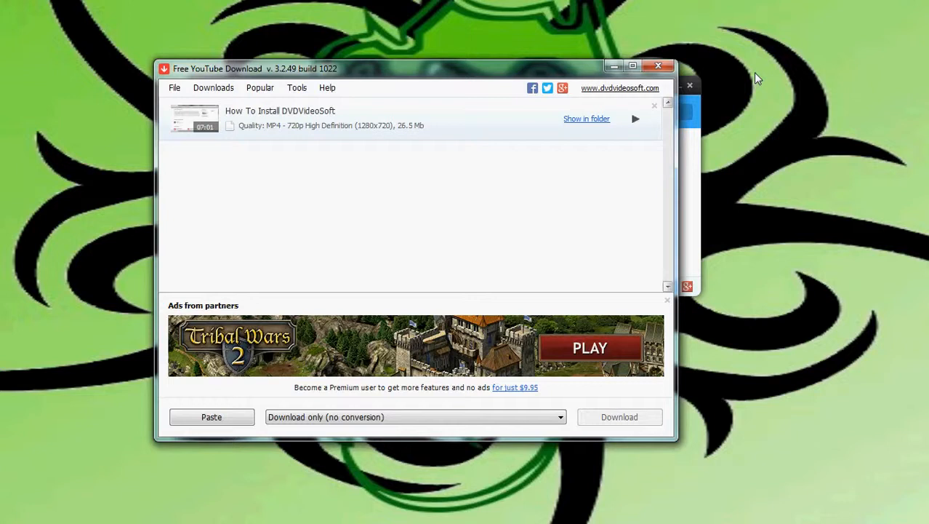
pyautogui.moveTo(676, 198)
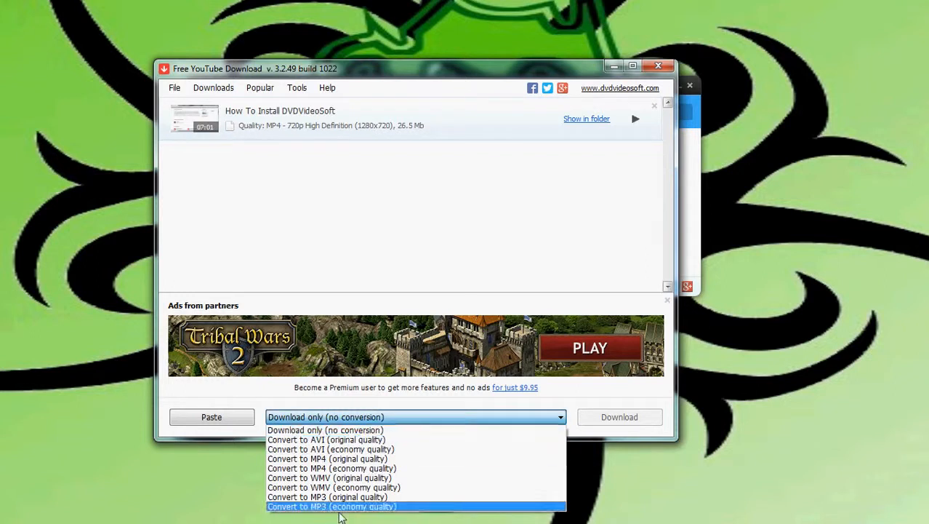
pyautogui.moveTo(331, 448)
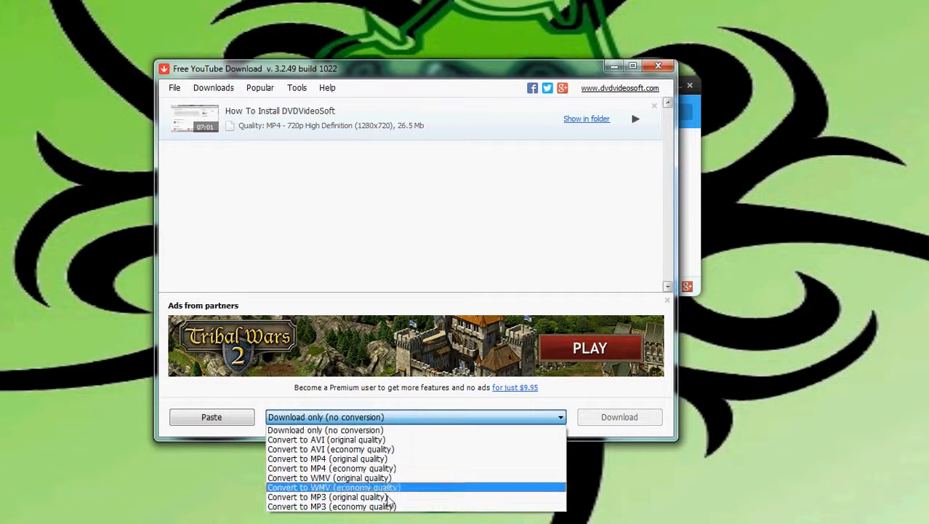
pyautogui.moveTo(404, 448)
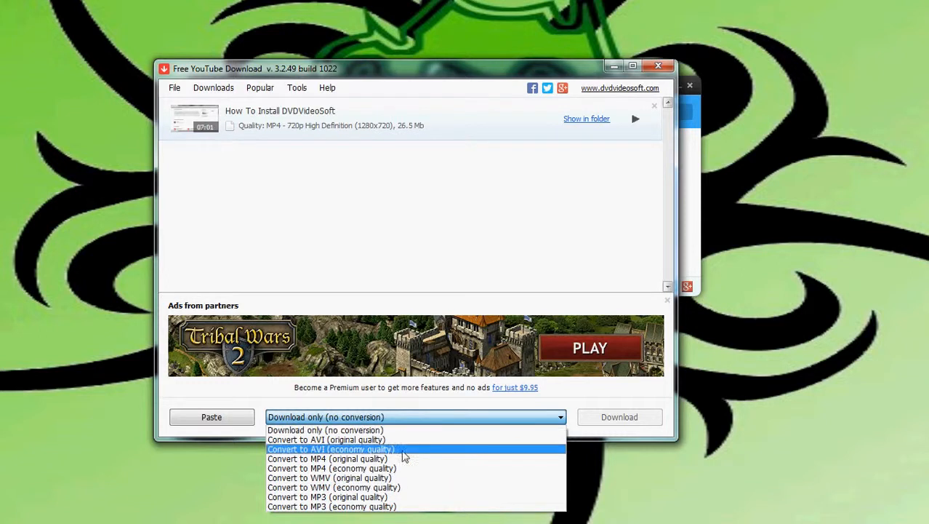
pyautogui.moveTo(332, 468)
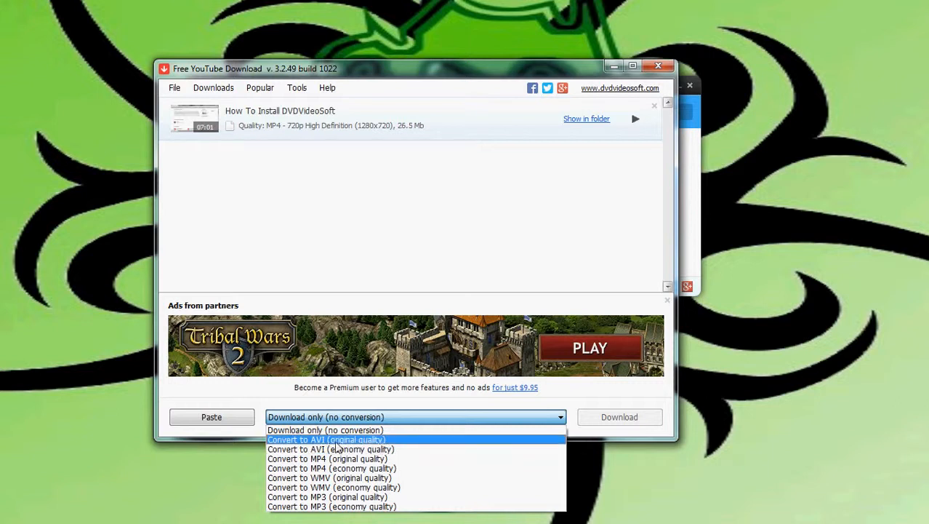
pyautogui.moveTo(453, 468)
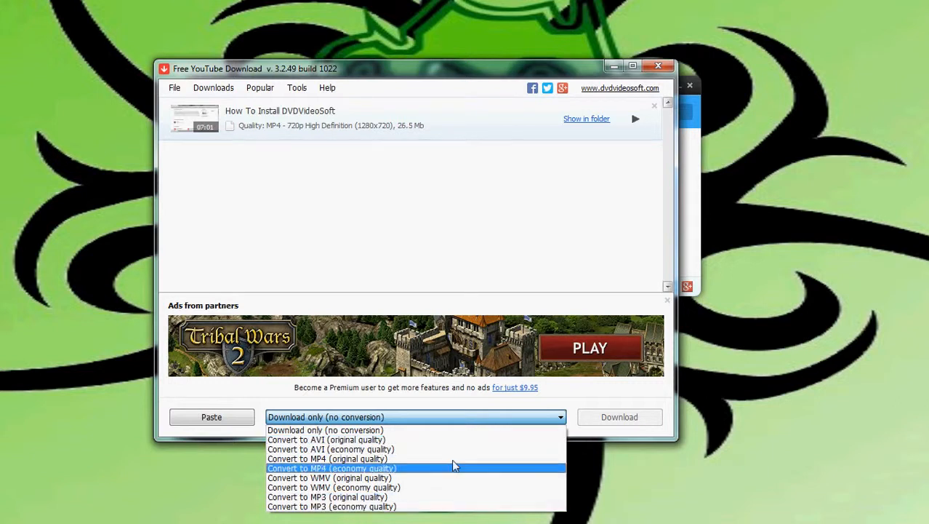
pyautogui.moveTo(400, 459)
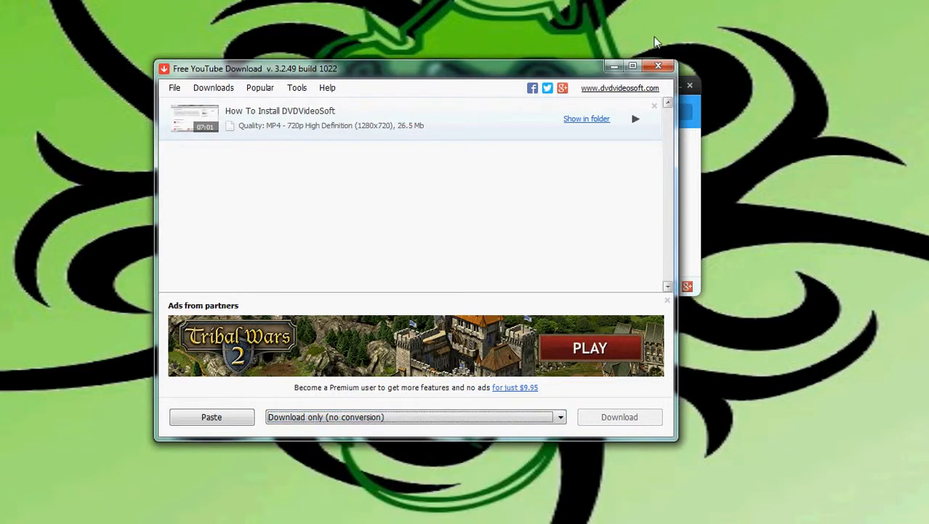
pyautogui.moveTo(215, 8)
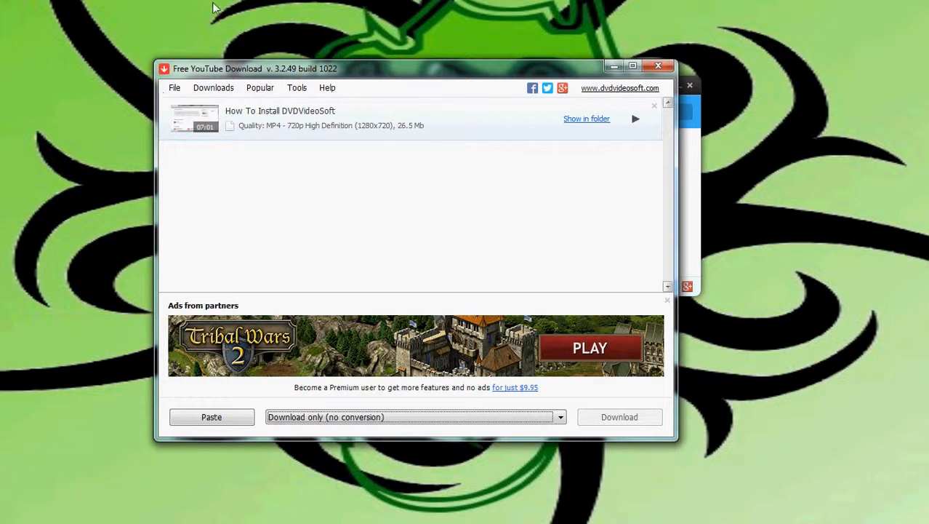
pyautogui.moveTo(666, 105)
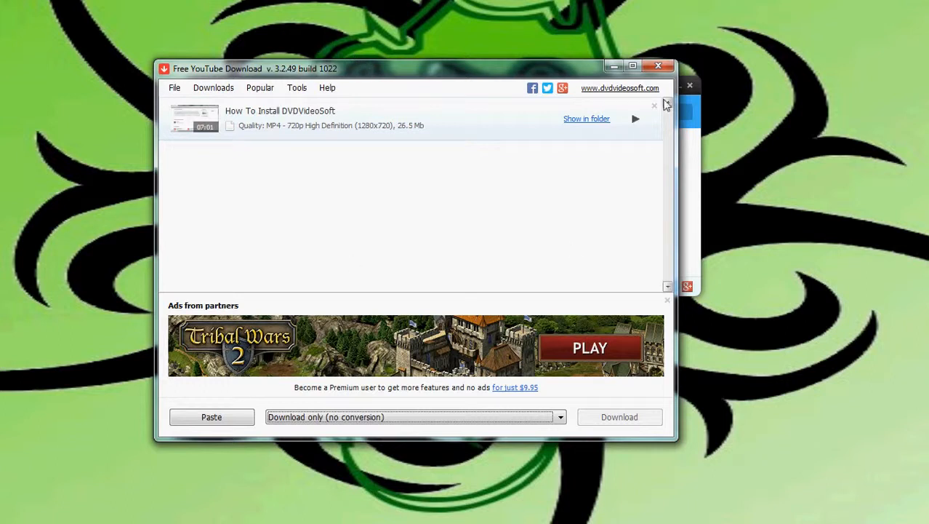
# Close Free YouTube Download and dismiss Free Studio's Premium Membership offer
pyautogui.click(657, 65)
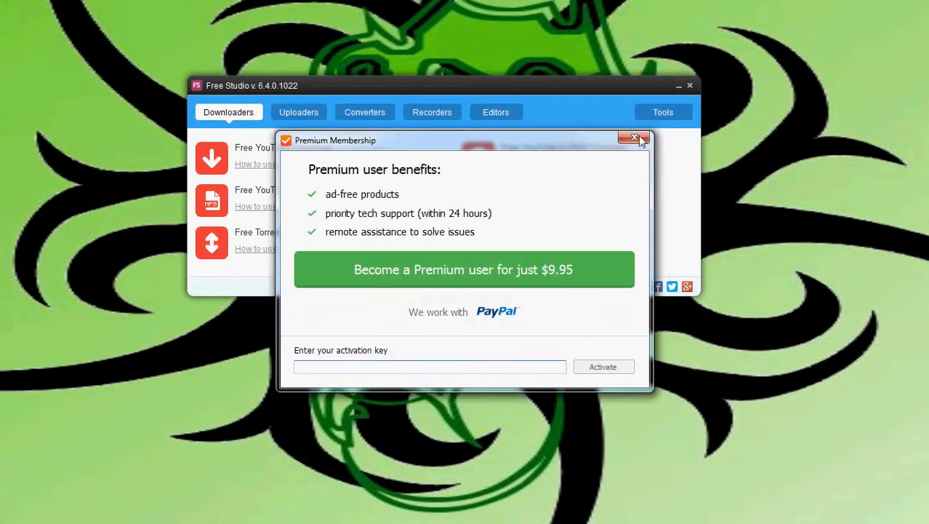
pyautogui.click(634, 137)
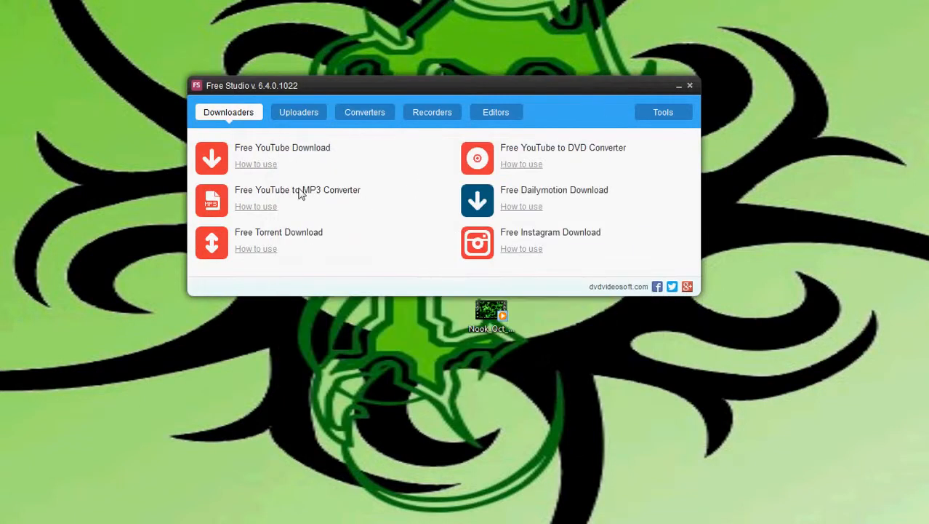